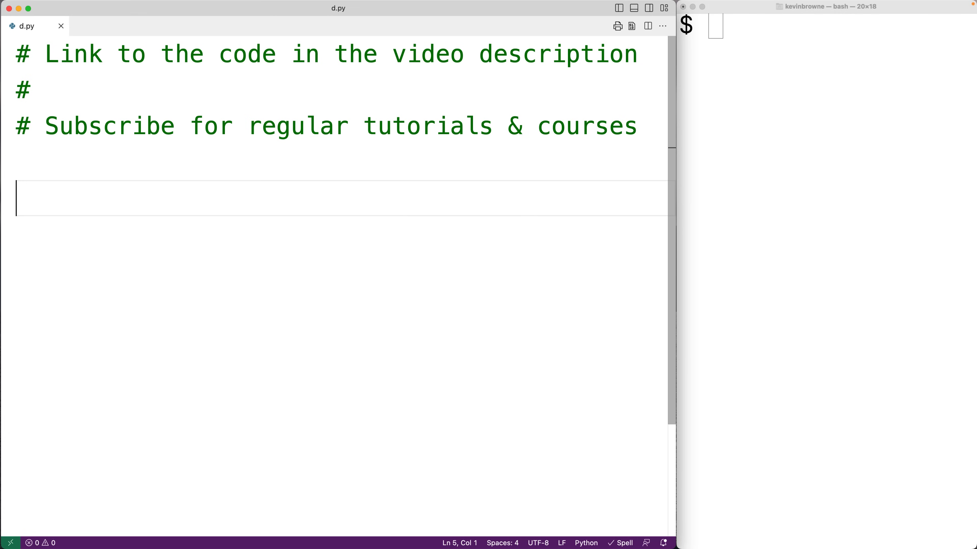
Assign text = "best of the best" in d.py, briefly highlighting the second 'best'.
text(text)
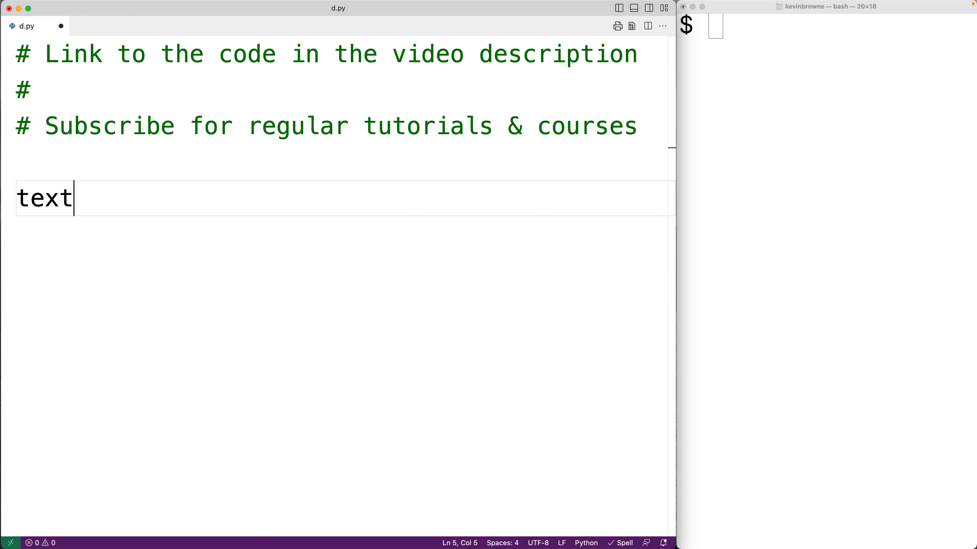
text(= "best ")
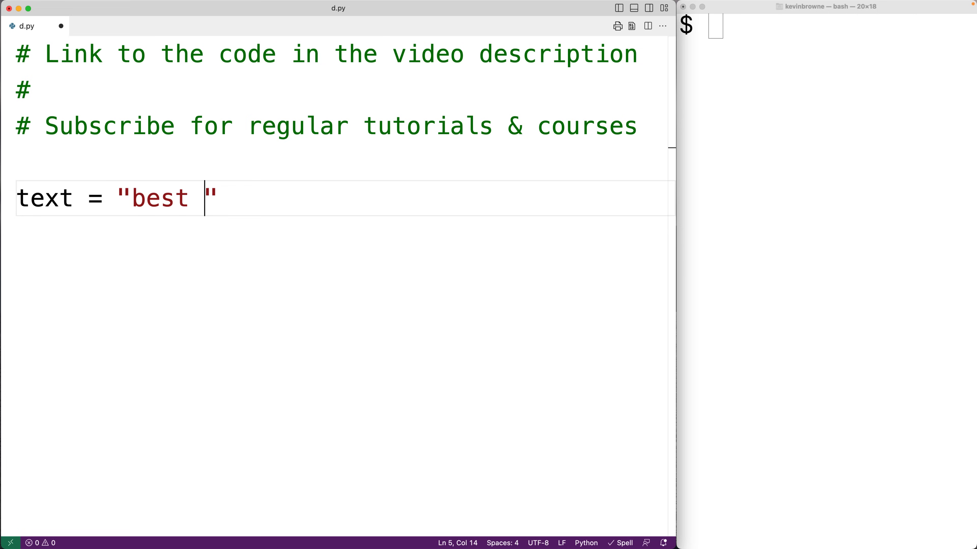
text(of the best)
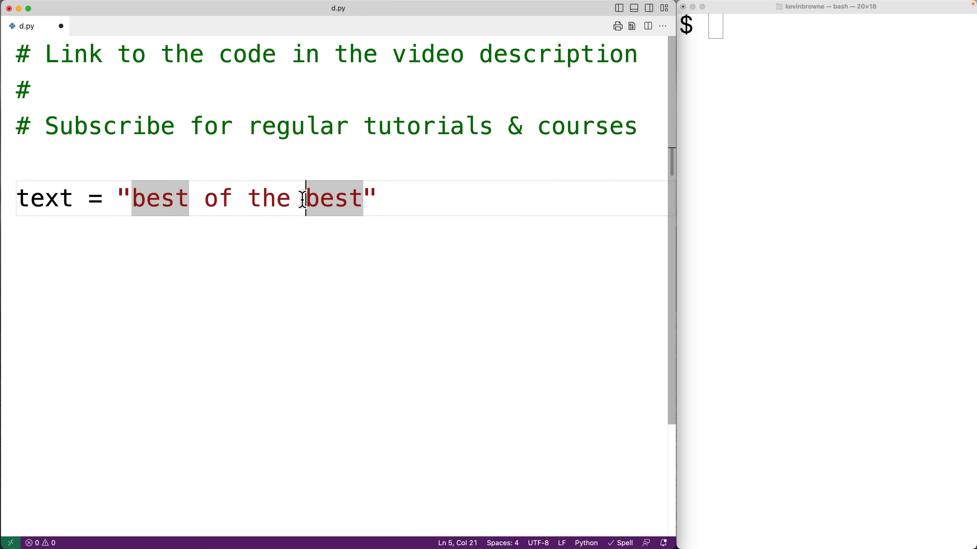
double_click(332, 198)
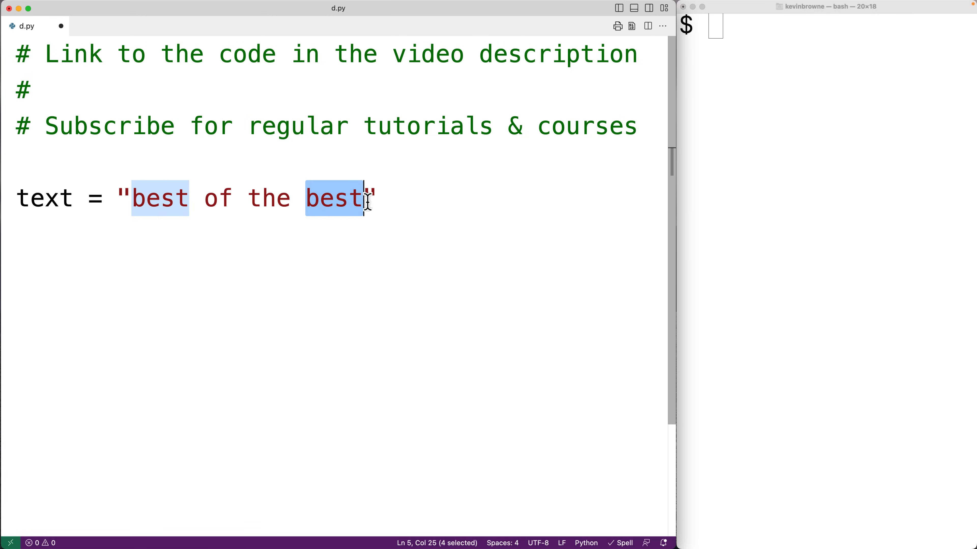
click(399, 202)
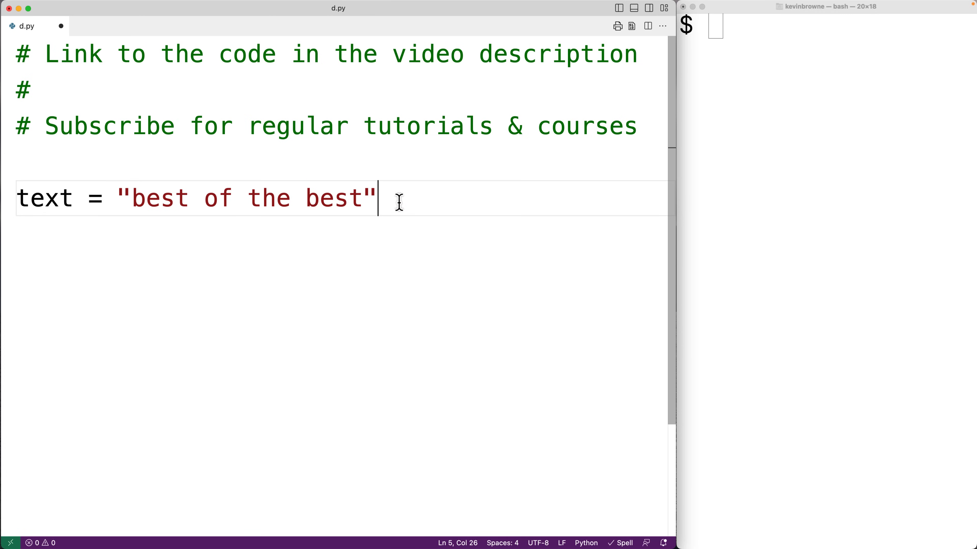
Write new_text = text.replace("best", "worst") on line 7.
text(new)
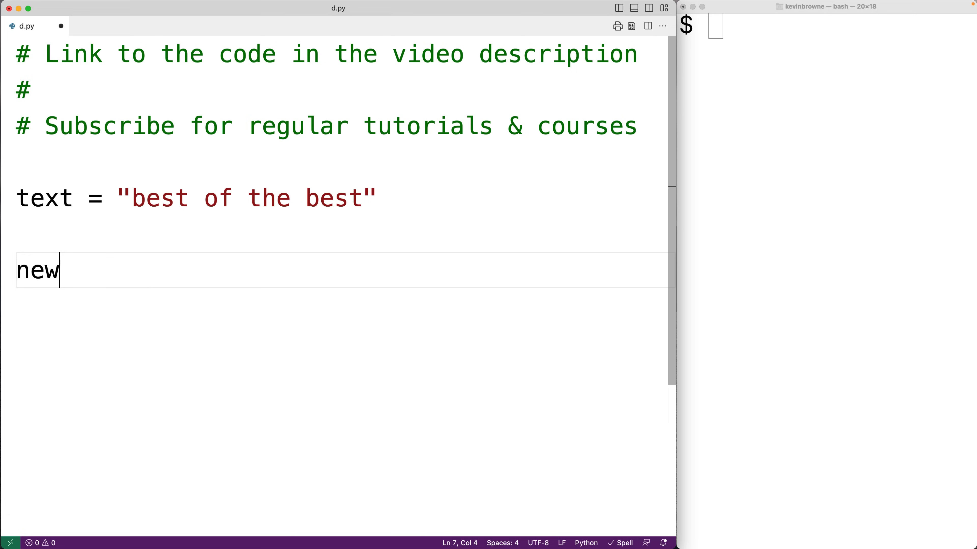
text(_text =)
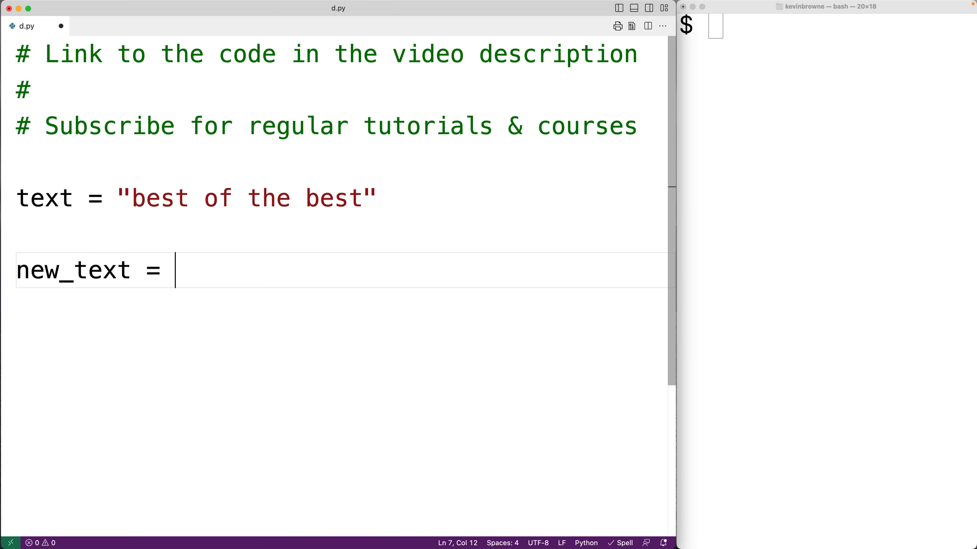
text(text.rep)
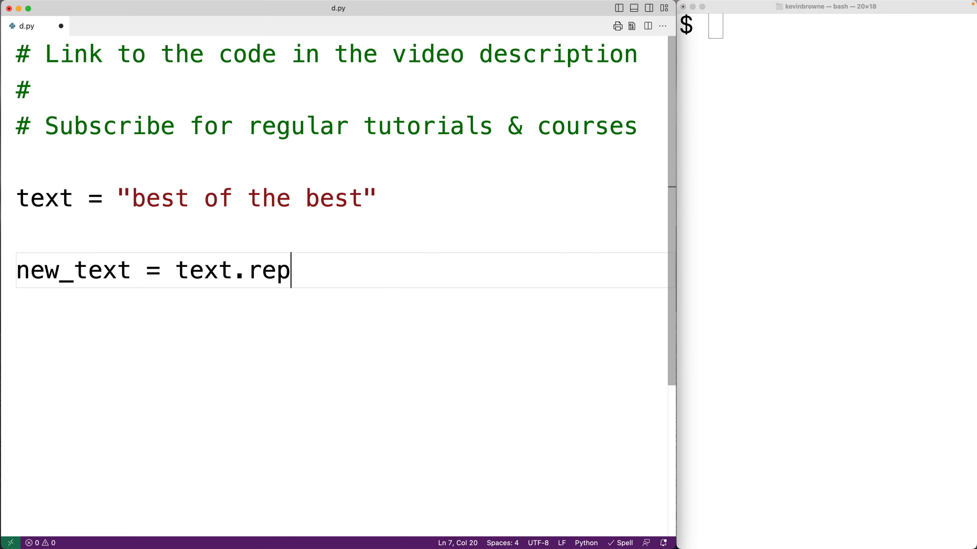
text(lace)
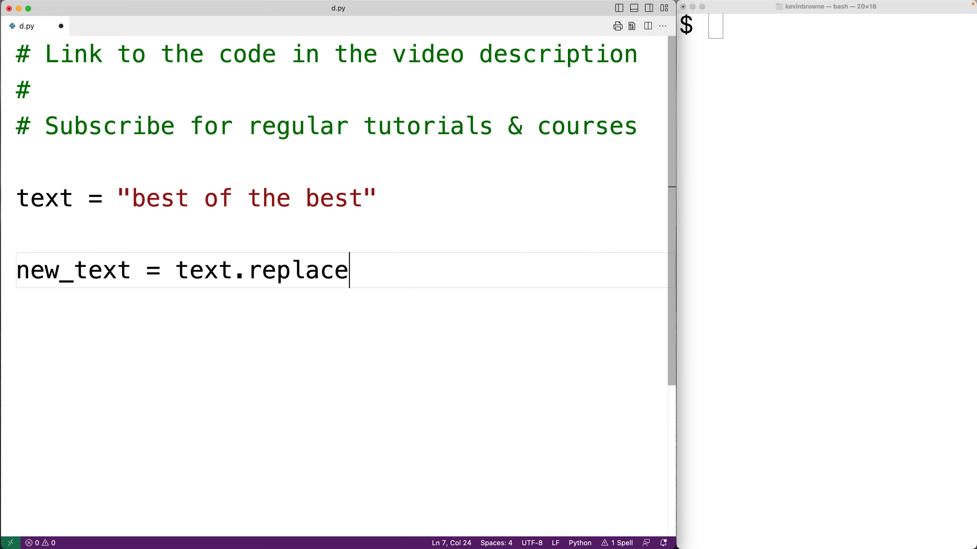
text(()
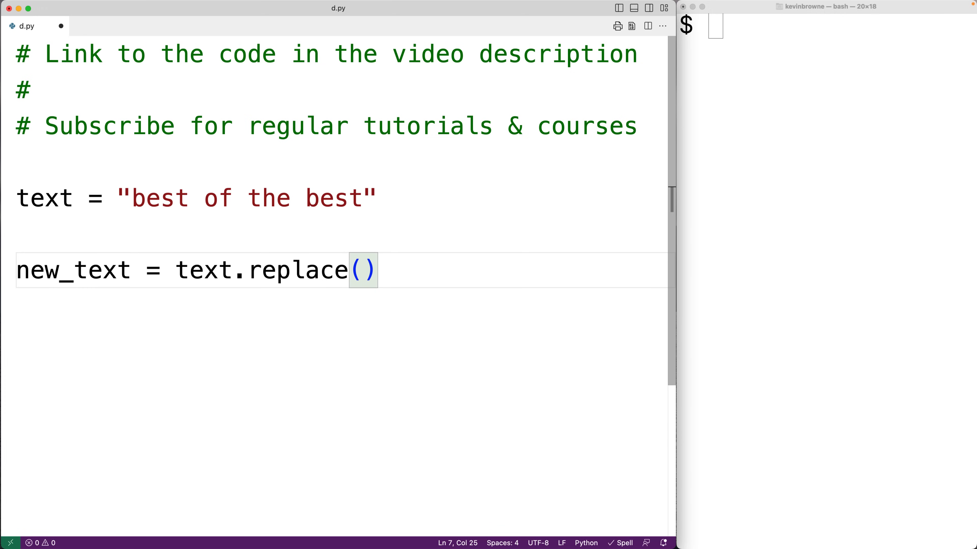
text("best",)
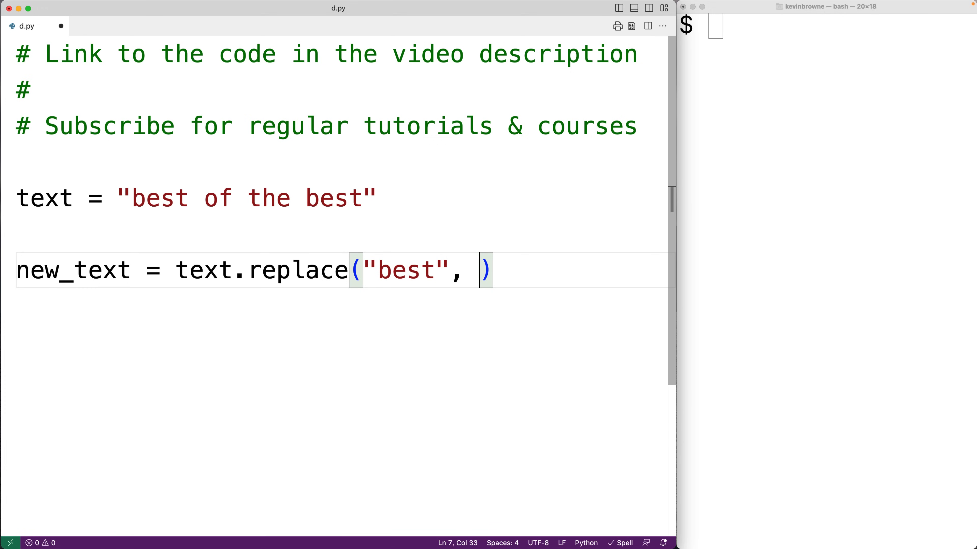
text("worst")
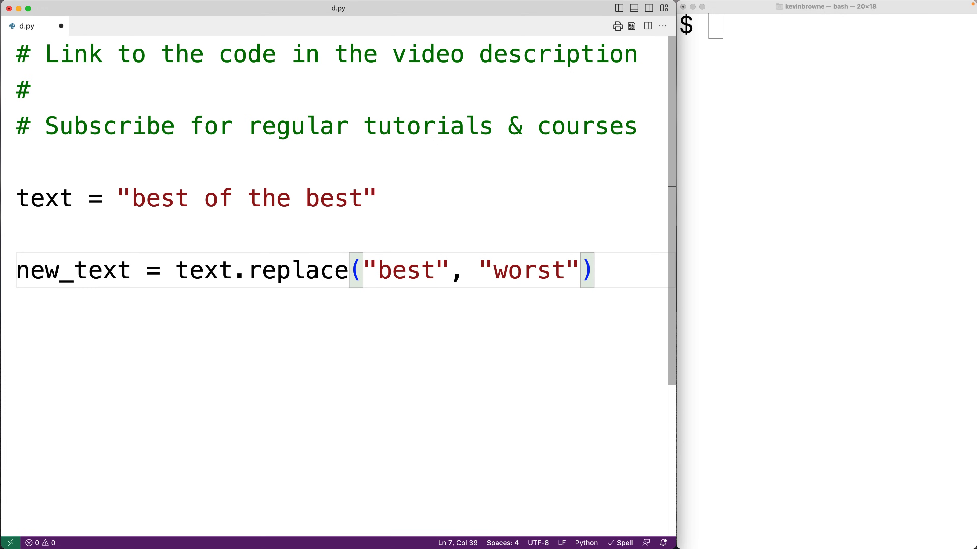
mouse_move(315, 270)
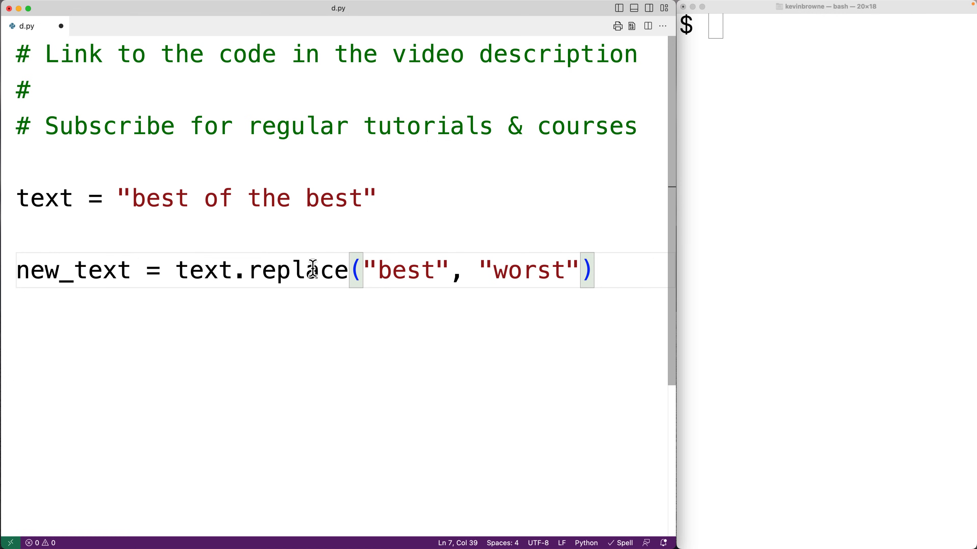
double_click(315, 270)
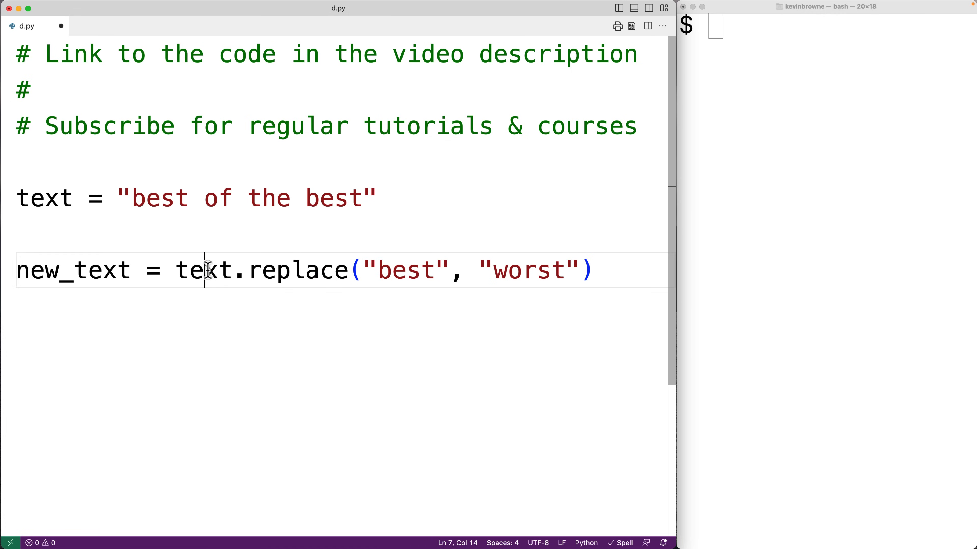
double_click(519, 270)
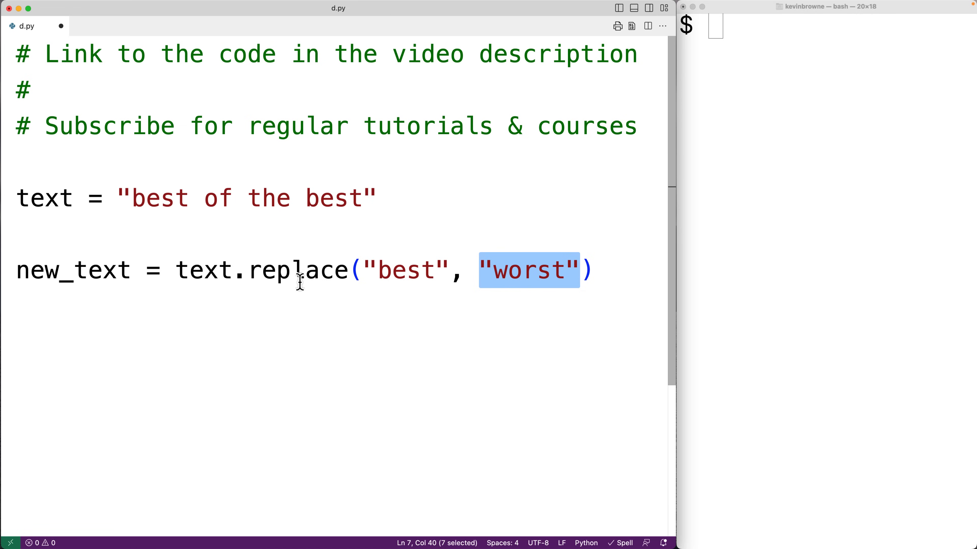
double_click(298, 274)
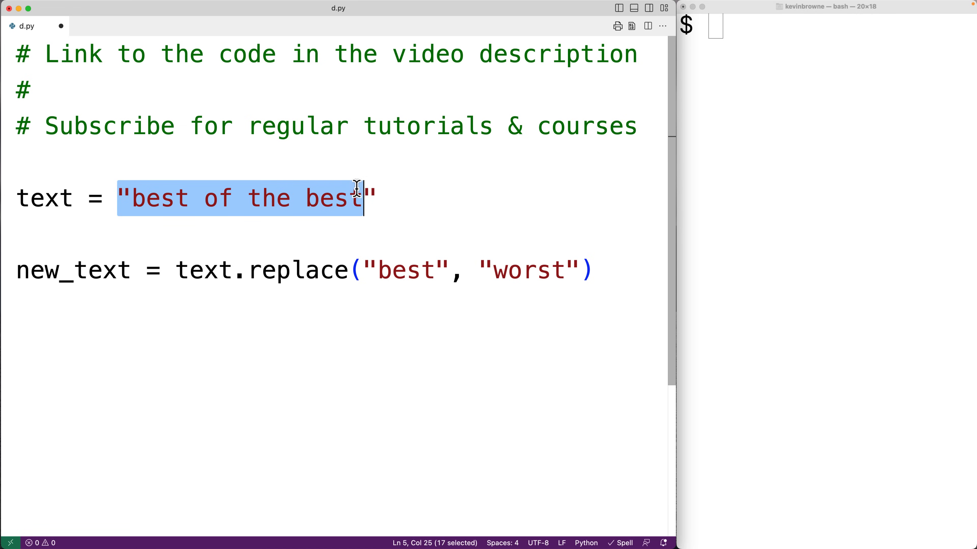
key(shift+right)
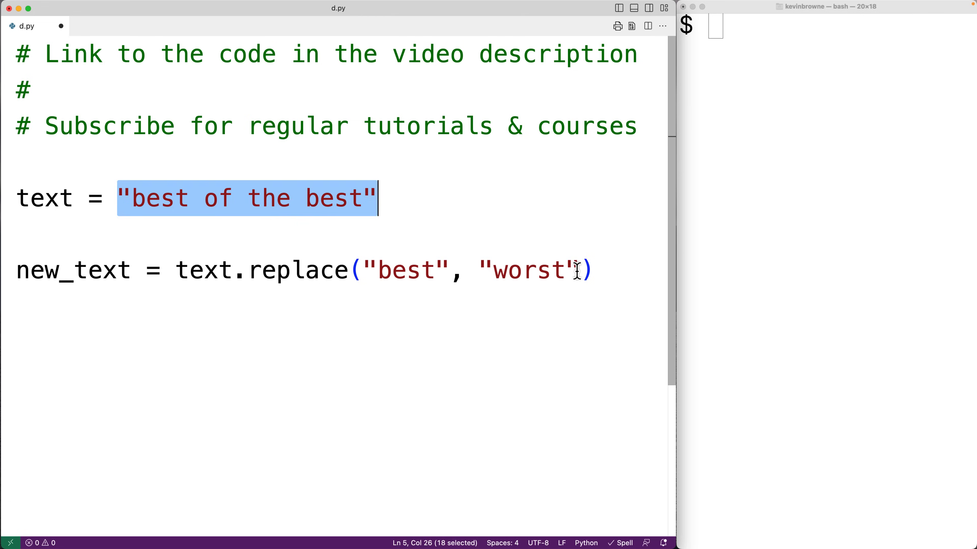
Add print(new_text) as the last line and start the python d.py command in the terminal.
text(p)
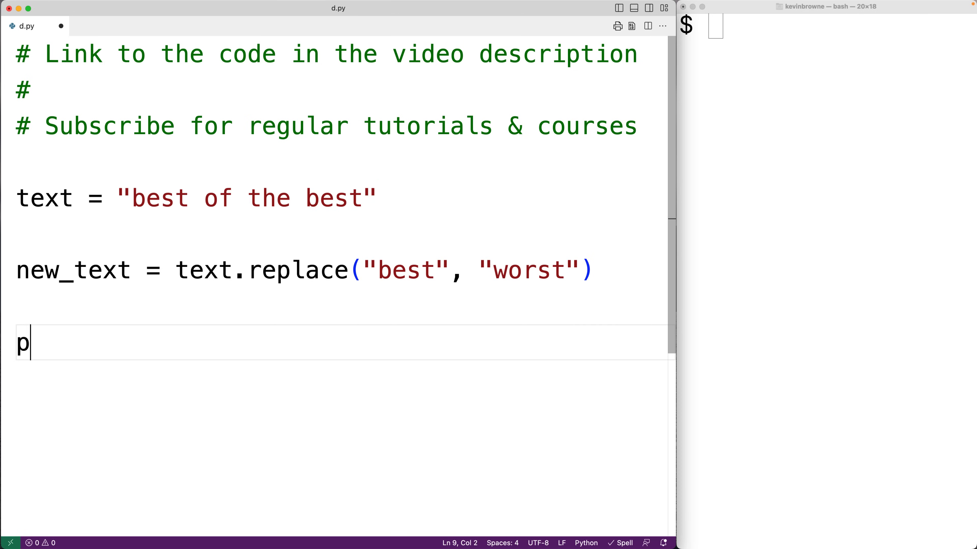
text(rint)
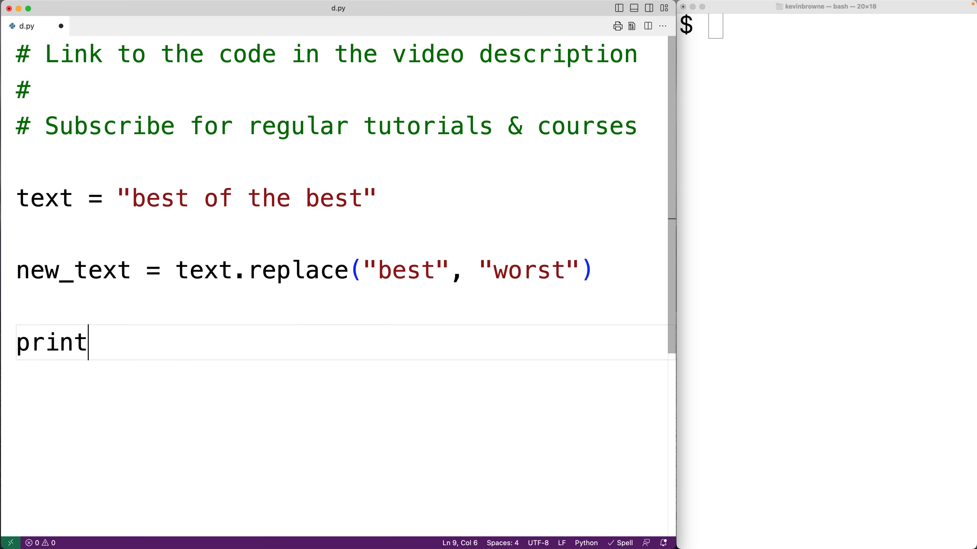
text((new_text))
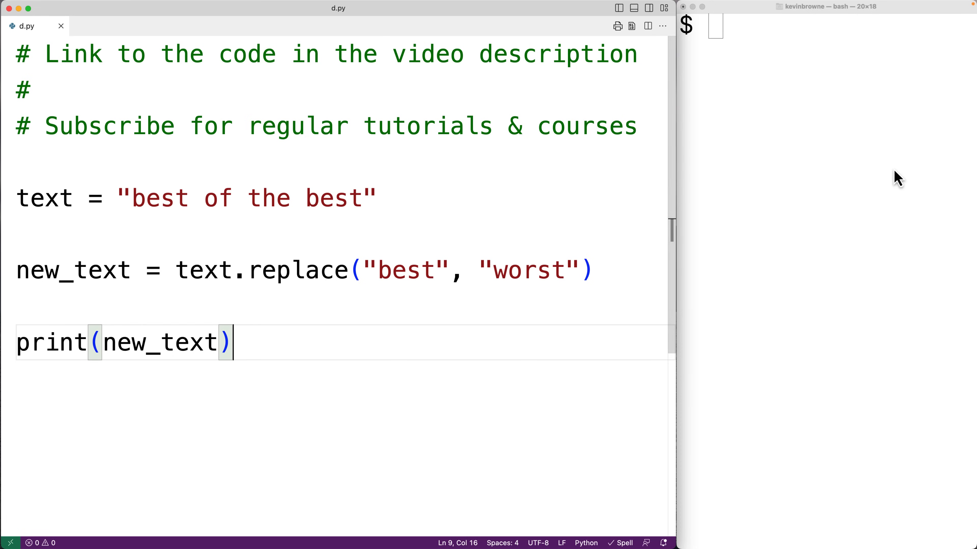
text(python d.py)
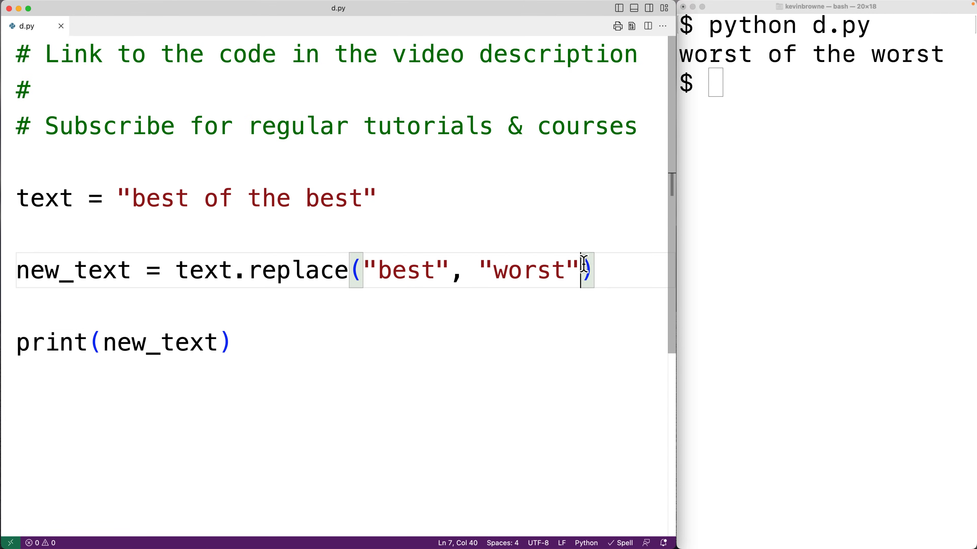
Add 1 as the third replace argument: text.replace("best", "worst", 1).
text(, 1)
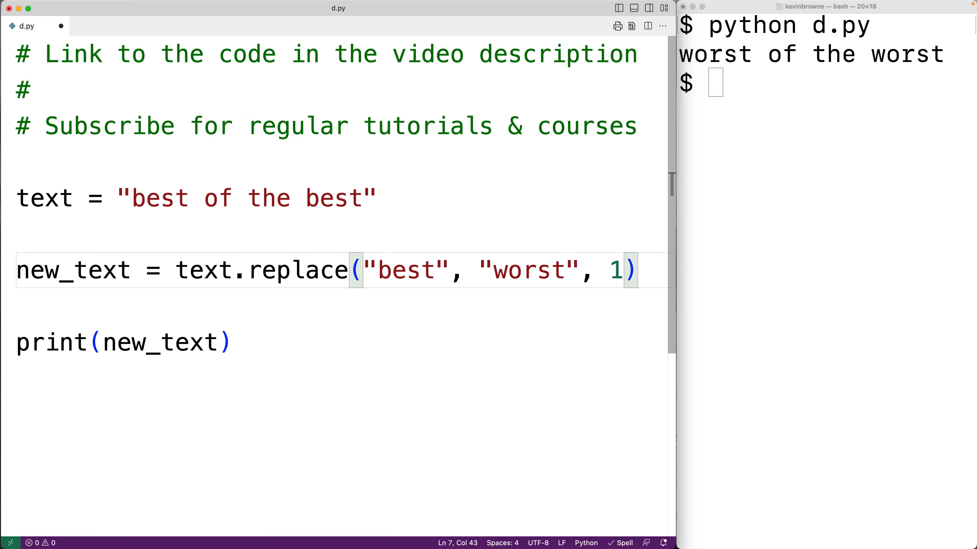
Rerun d.py in the terminal to print worst of the best, then change the count to 2.
click(749, 188)
text(python d.py)
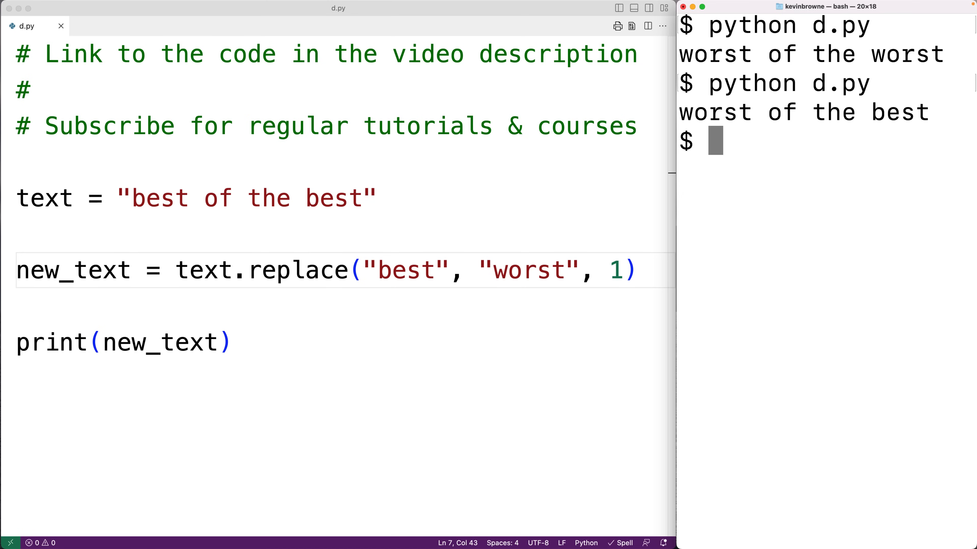
mouse_move(625, 281)
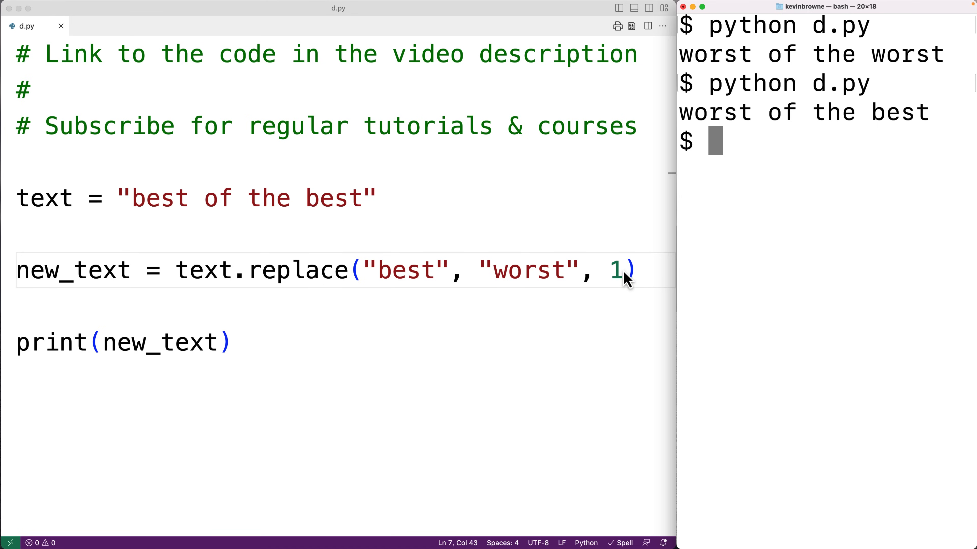
text(2)
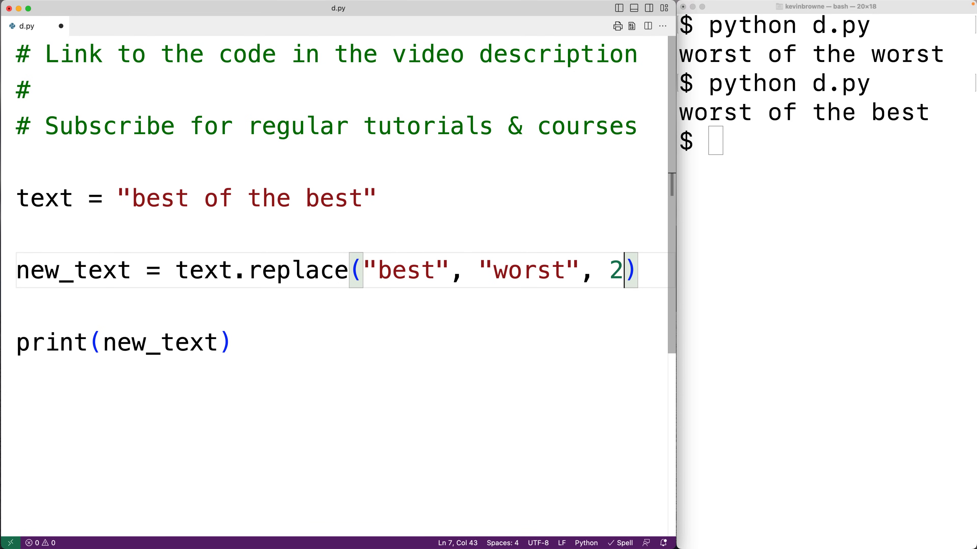